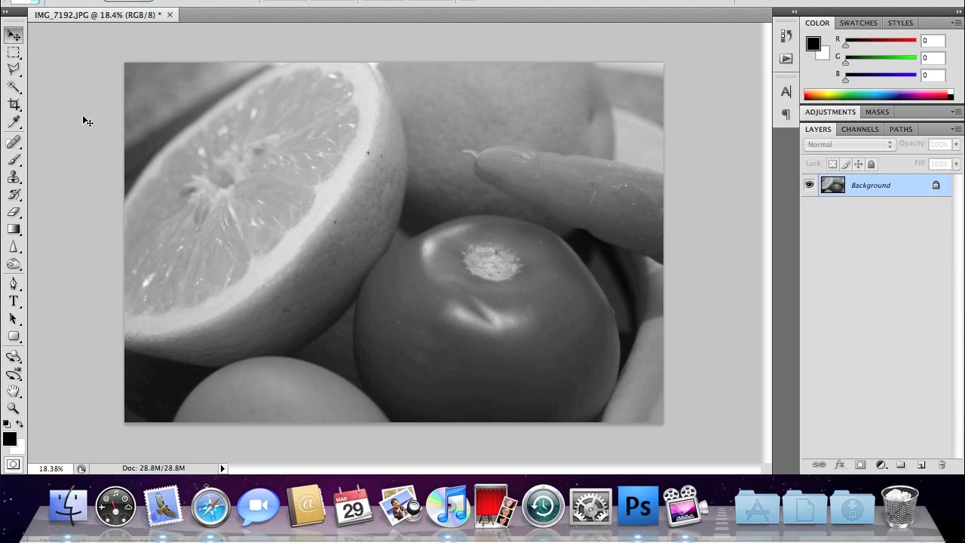
{"action": "mouse_move", "coordinate": [57, 145]}
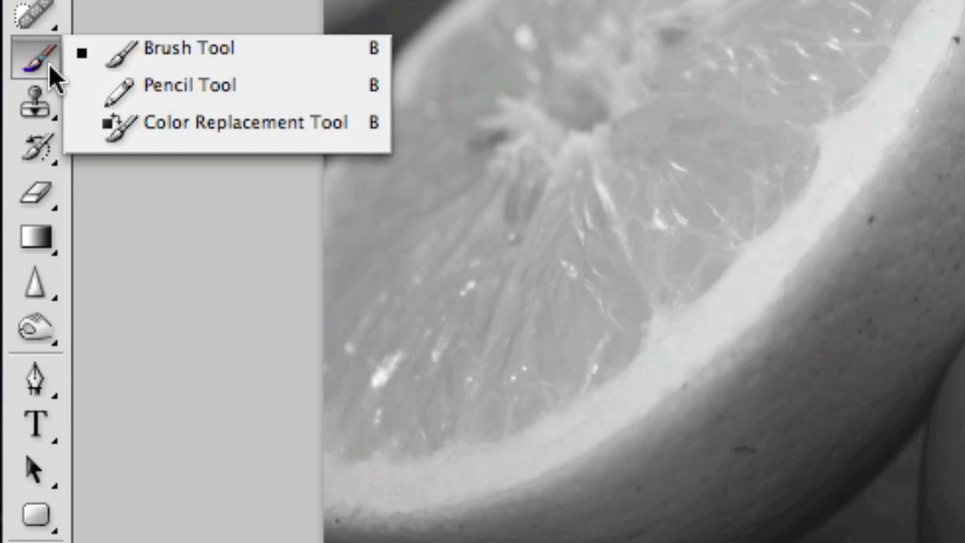
{"action": "mouse_move", "coordinate": [42, 72]}
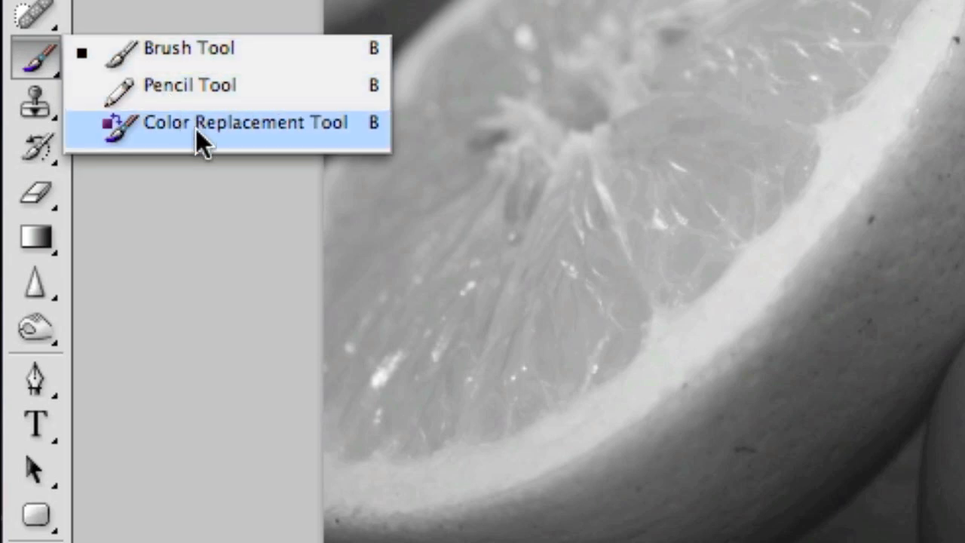
Choose the Color Replacement Tool from the Brush Tool flyout.
{"action": "left_click", "coordinate": [244, 122]}
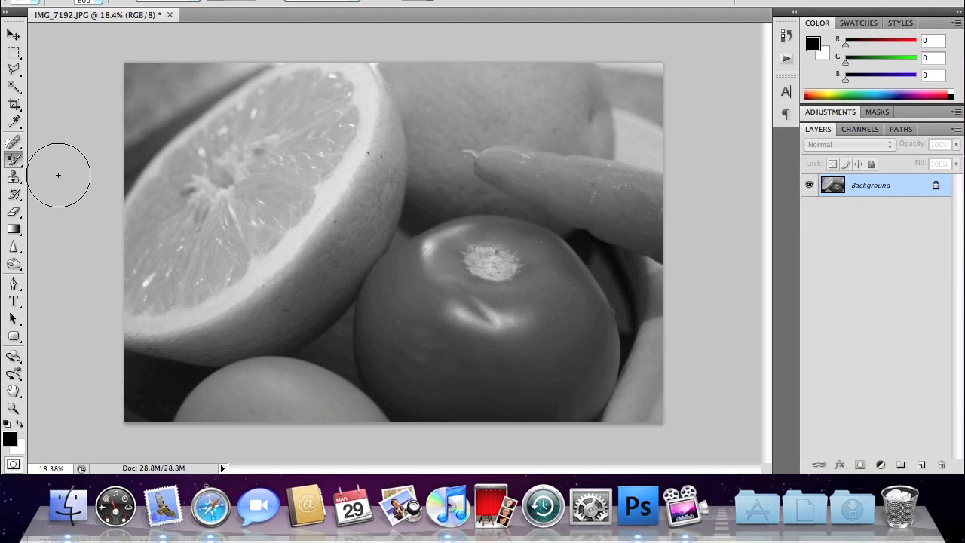
{"action": "mouse_move", "coordinate": [491, 165]}
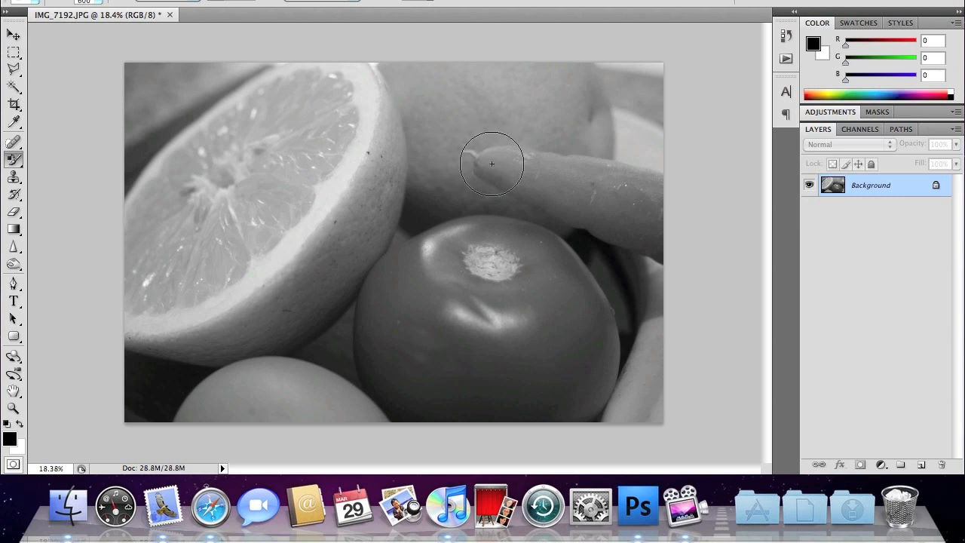
{"action": "mouse_move", "coordinate": [488, 167]}
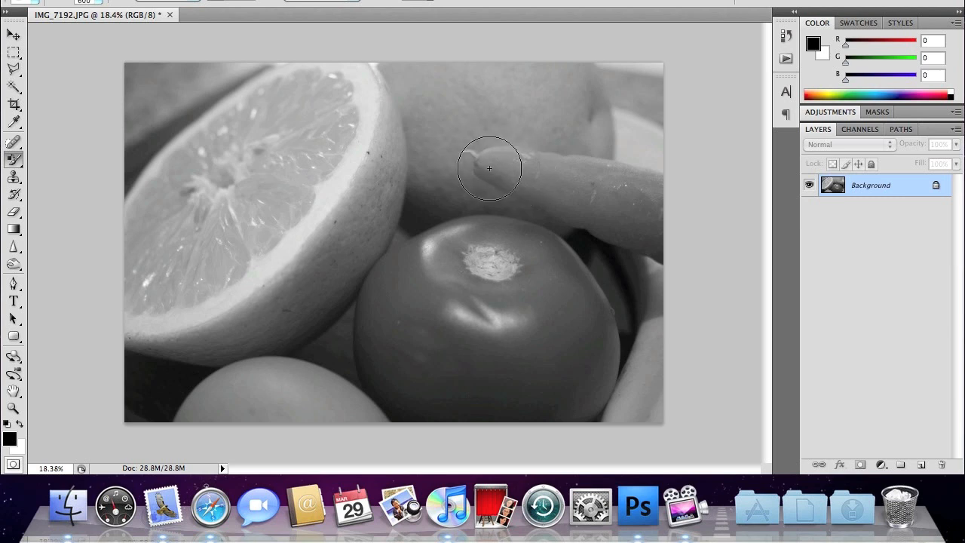
{"action": "mouse_move", "coordinate": [58, 407]}
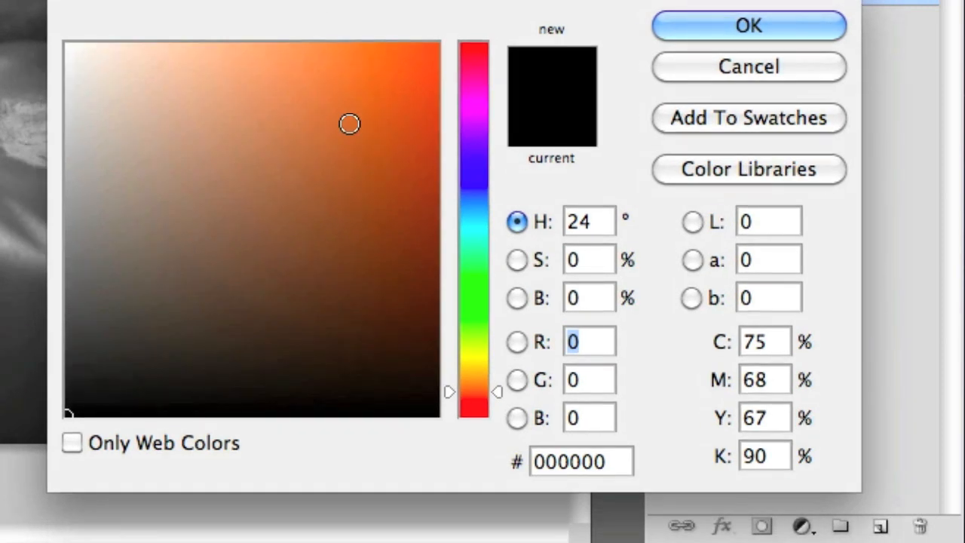
Set the foreground colour to orange #c7692b (R199 G105 B43) in the Color Picker.
{"action": "left_click", "coordinate": [341, 129]}
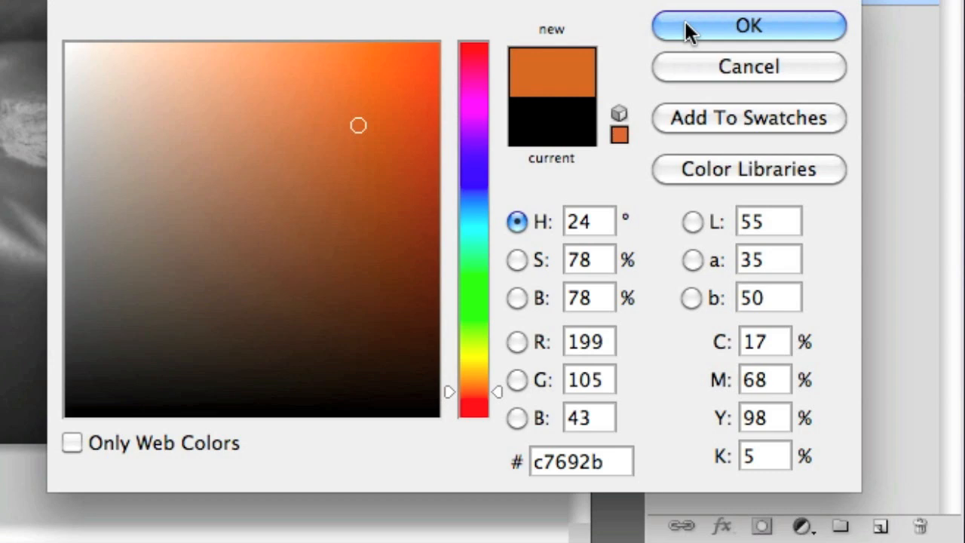
{"action": "left_click", "coordinate": [748, 24]}
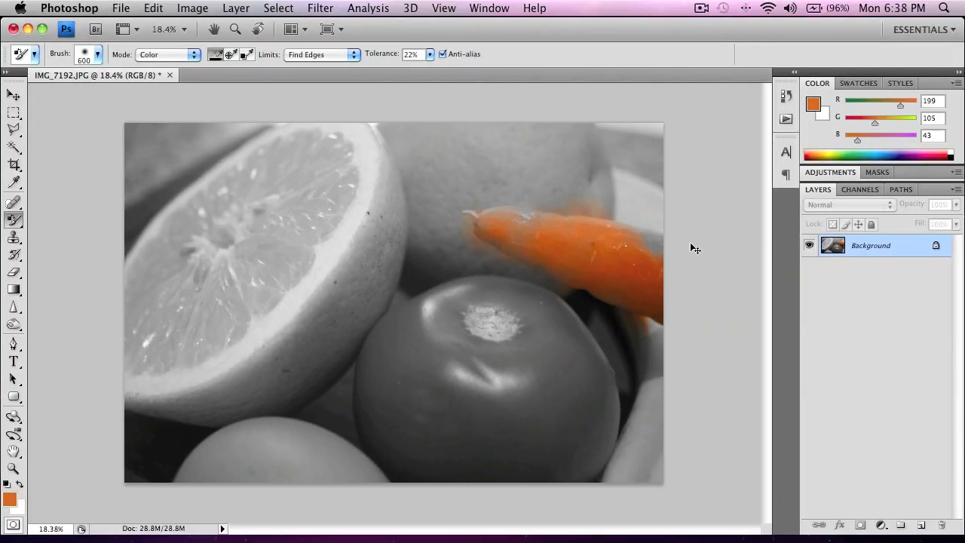
Switch to the Polygonal Lasso Tool to begin outlining the carrot.
{"action": "left_click", "coordinate": [786, 96]}
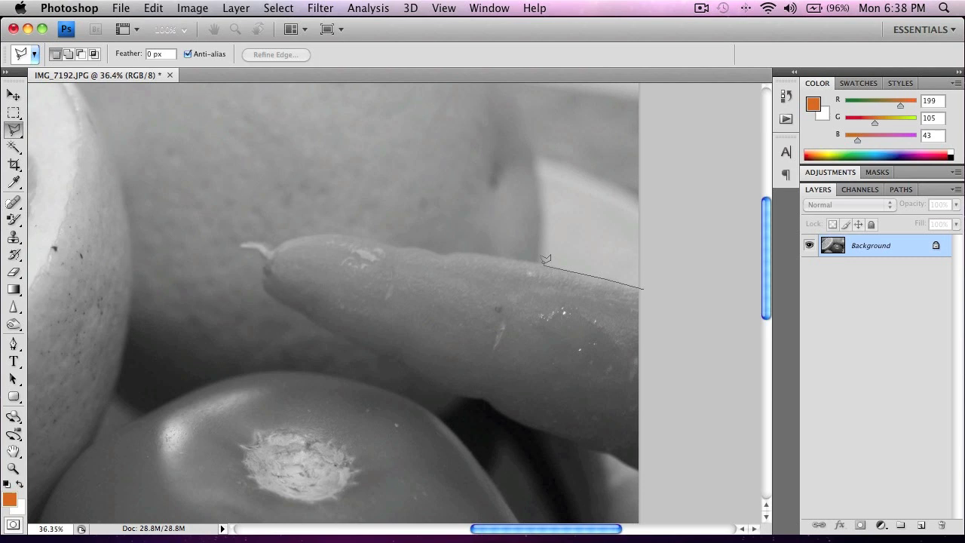
Trace the carrot's edge with the lasso to close a selection around it.
{"action": "left_click", "coordinate": [354, 229]}
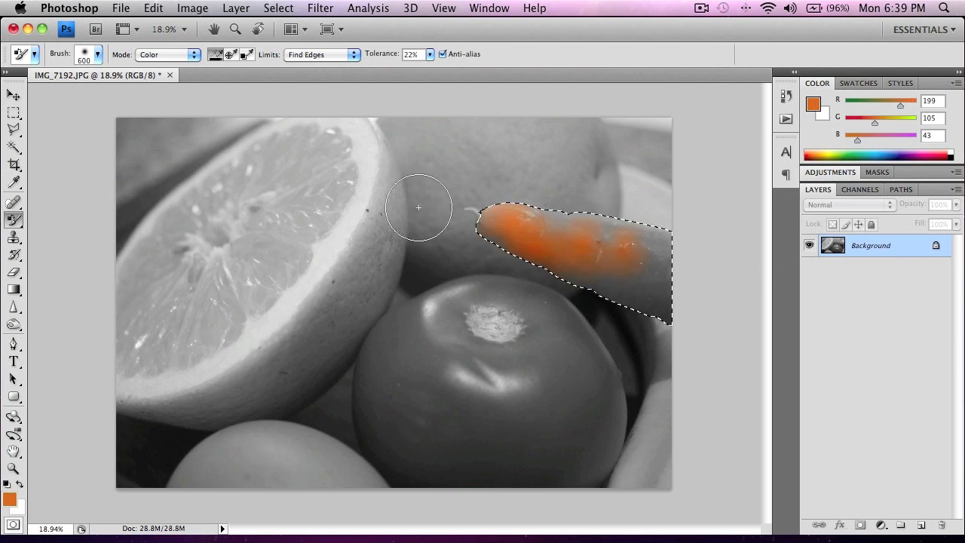
Brush orange over the whole selected carrot, from its middle to its right end.
{"action": "left_click_drag", "start_coordinate": [419, 208], "coordinate": [561, 260]}
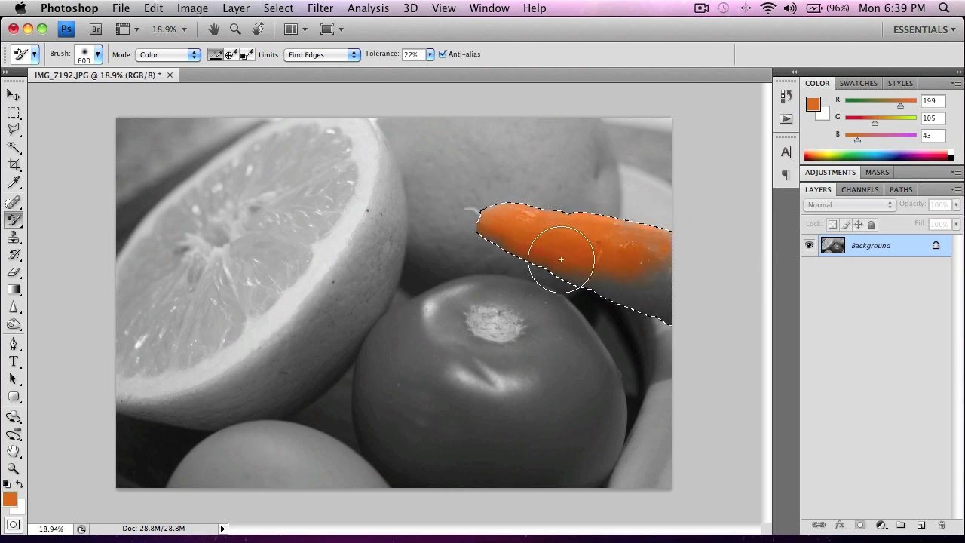
{"action": "left_click_drag", "start_coordinate": [561, 260], "coordinate": [649, 299]}
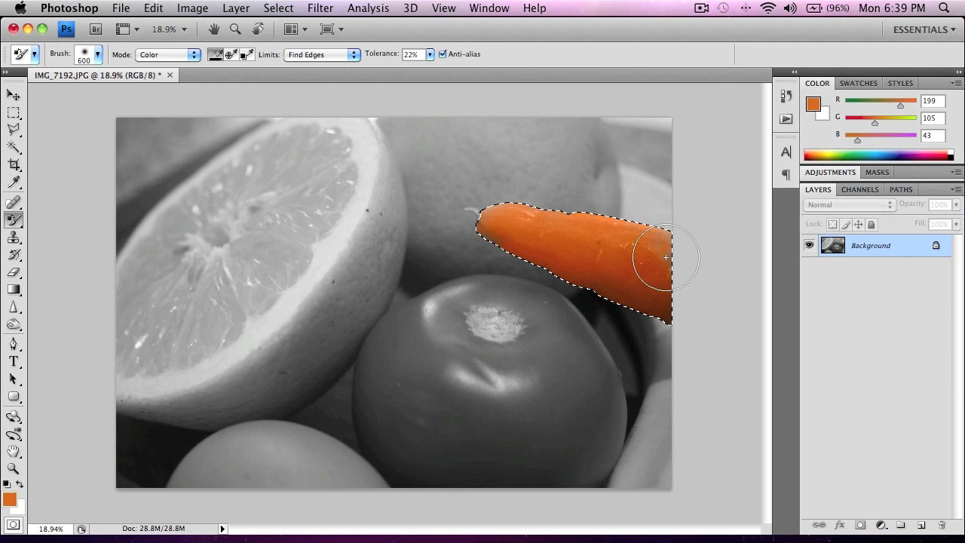
{"action": "left_click_drag", "start_coordinate": [667, 257], "coordinate": [500, 208]}
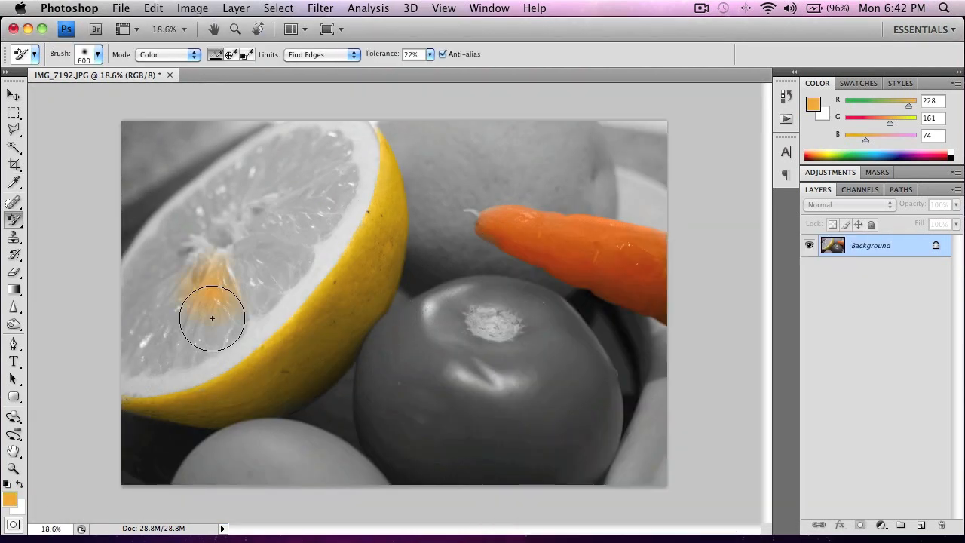
Brush colour into the lemon's flesh with the Color Replacement Tool.
{"action": "left_click_drag", "start_coordinate": [212, 317], "coordinate": [218, 190]}
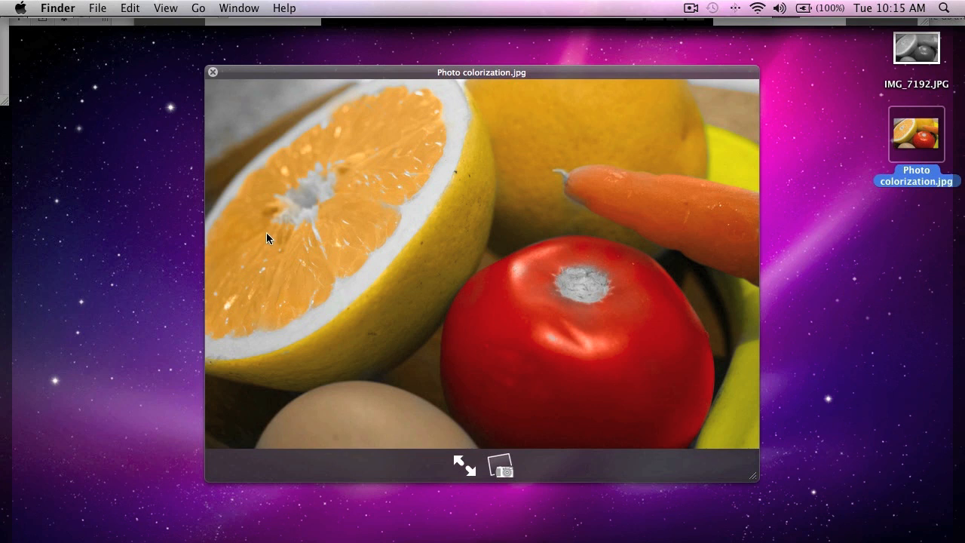
{"action": "mouse_move", "coordinate": [347, 160]}
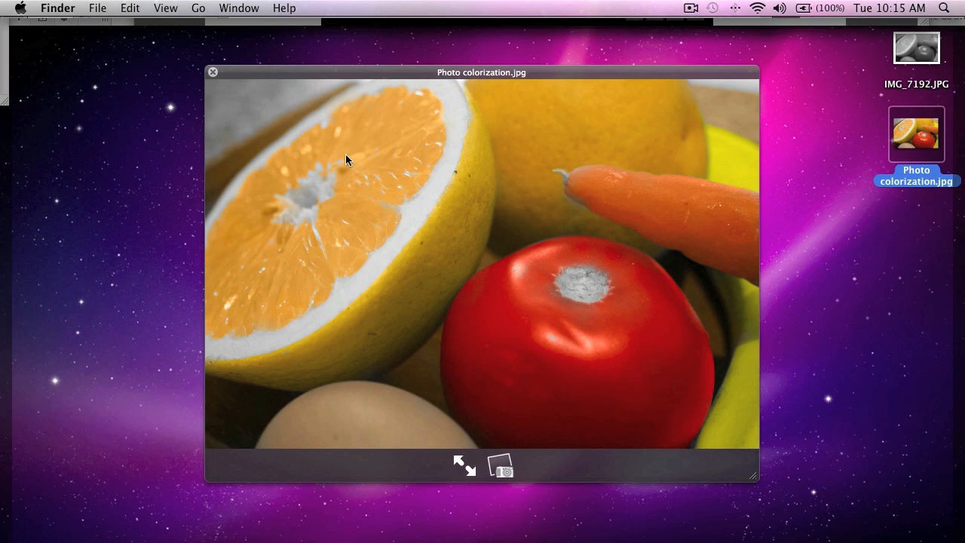
{"action": "mouse_move", "coordinate": [308, 268]}
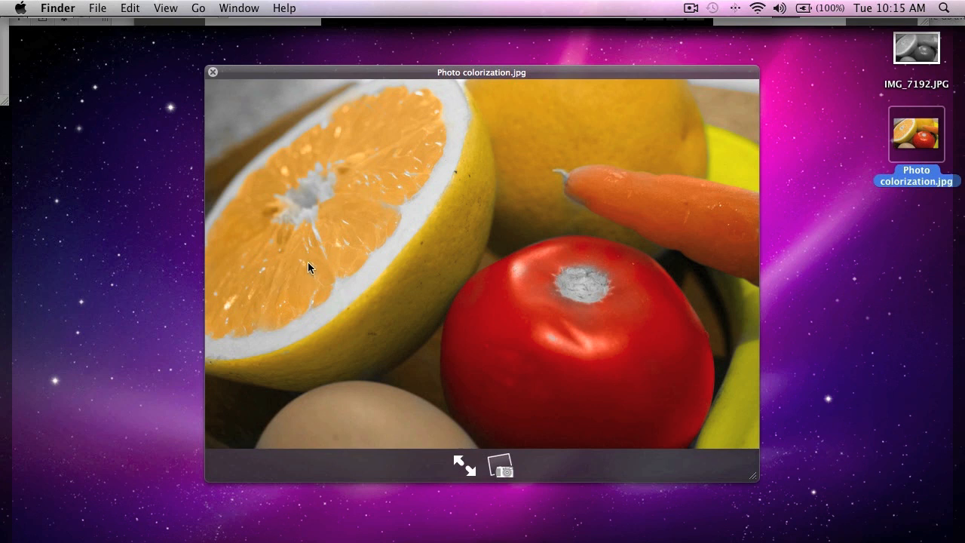
{"action": "mouse_move", "coordinate": [356, 211]}
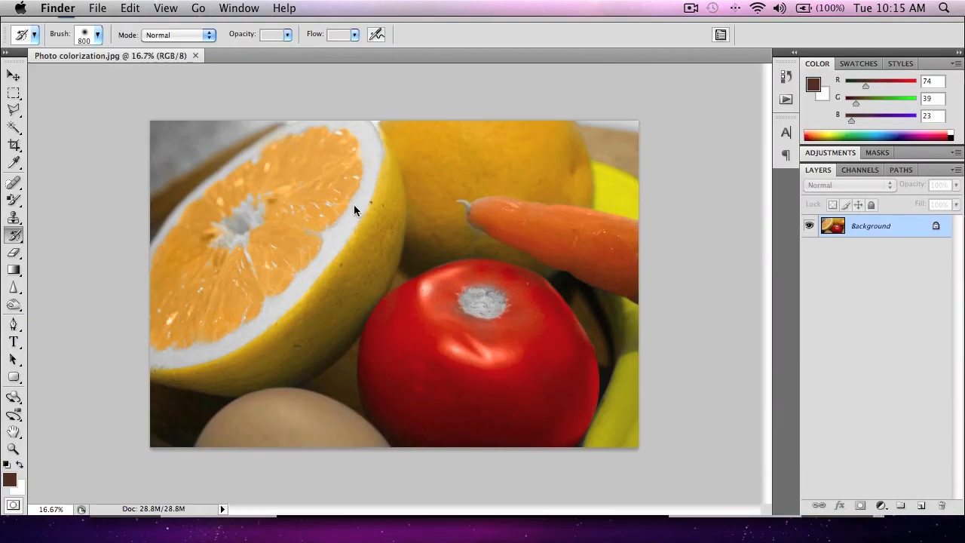
Bring Safari forward and open theJames94's 'Colorize black & white photos' tutorial.
{"action": "left_click", "coordinate": [211, 525]}
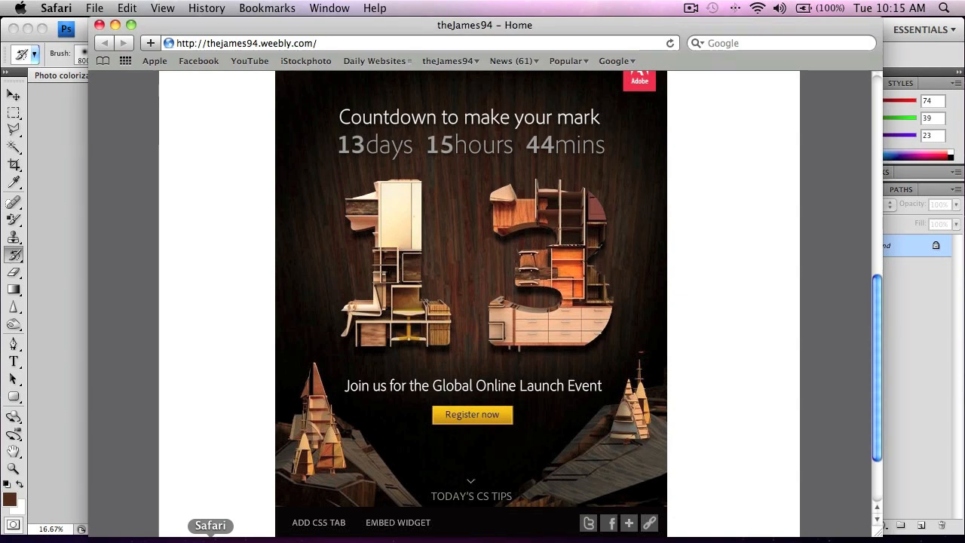
{"action": "scroll", "scroll_direction": "up", "scroll_amount": 3}
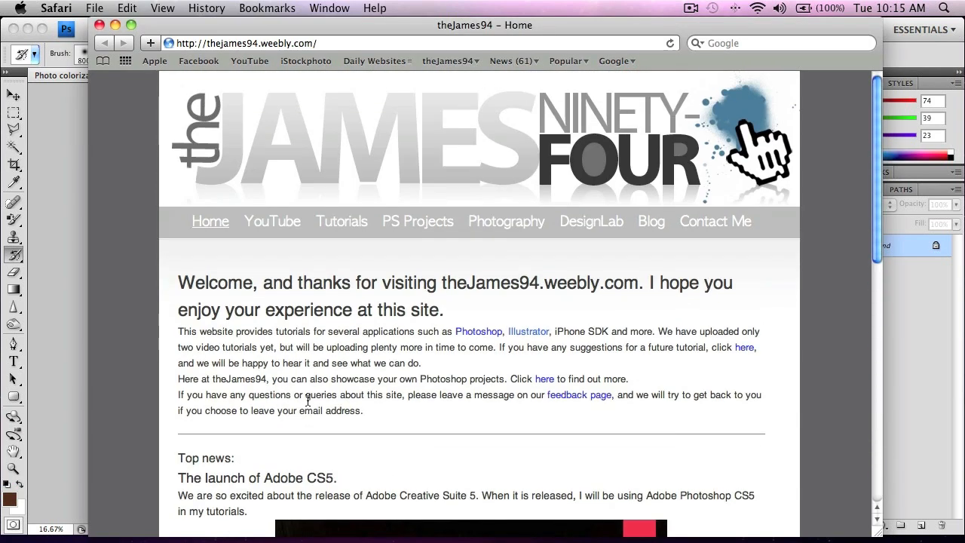
{"action": "mouse_move", "coordinate": [316, 356]}
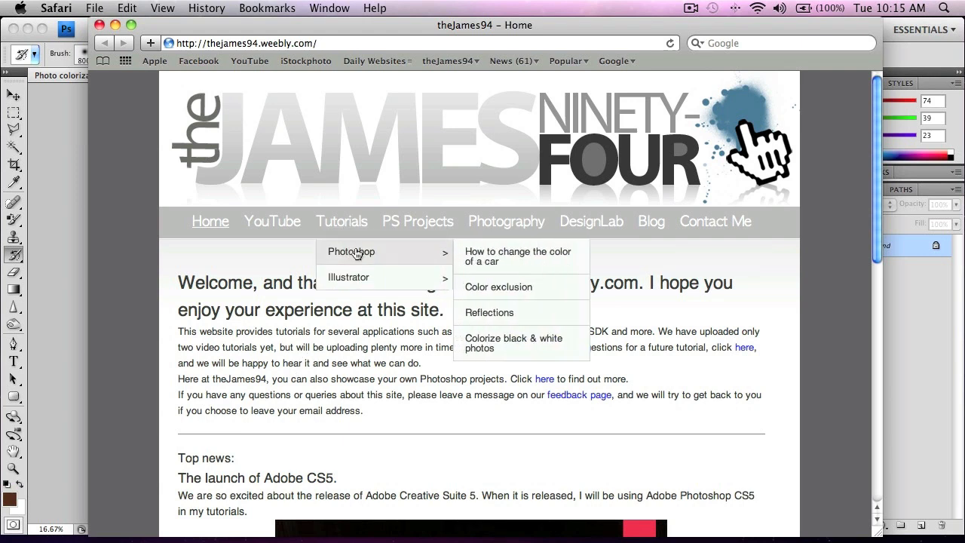
{"action": "left_click", "coordinate": [513, 342]}
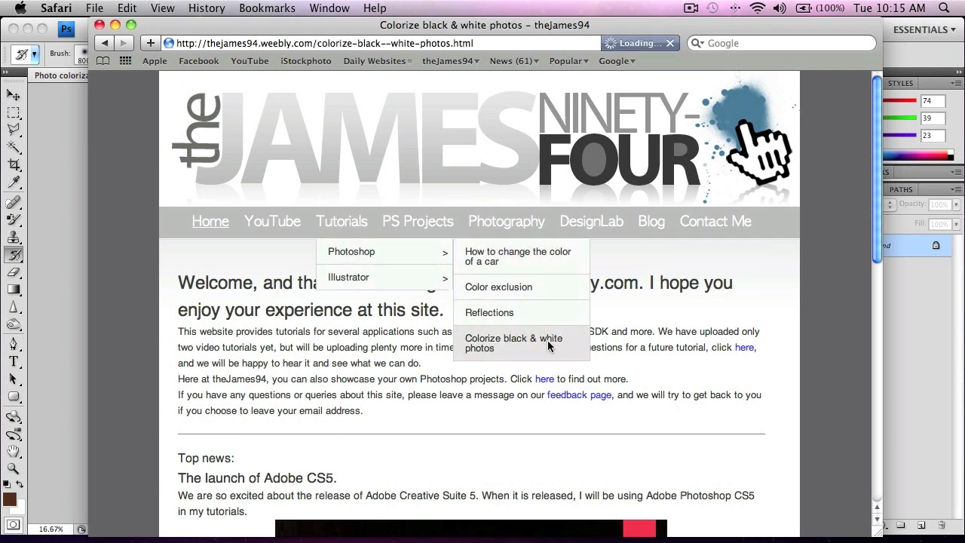
{"action": "left_click", "coordinate": [512, 342]}
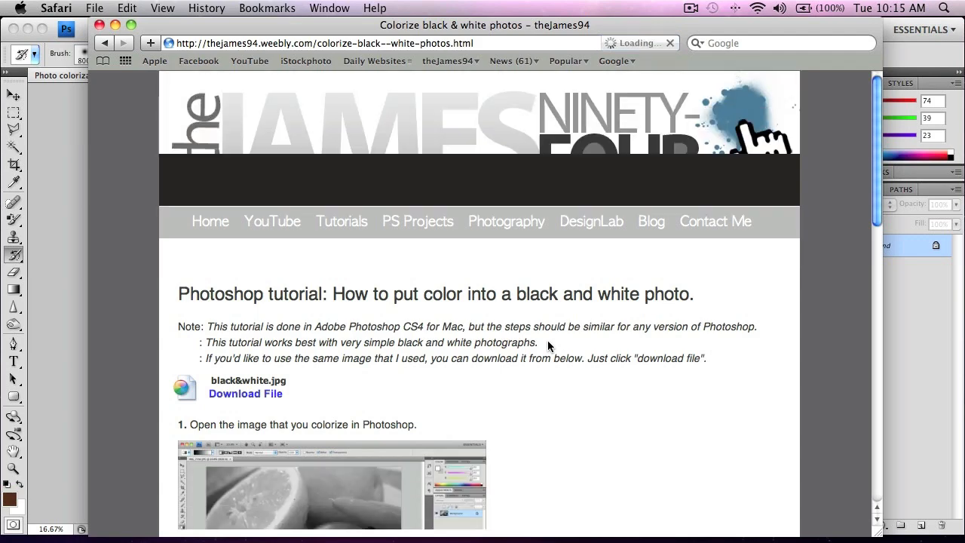
Download the tutorial's sample black and white photo via Download File.
{"action": "scroll", "scroll_direction": "down", "scroll_amount": 3}
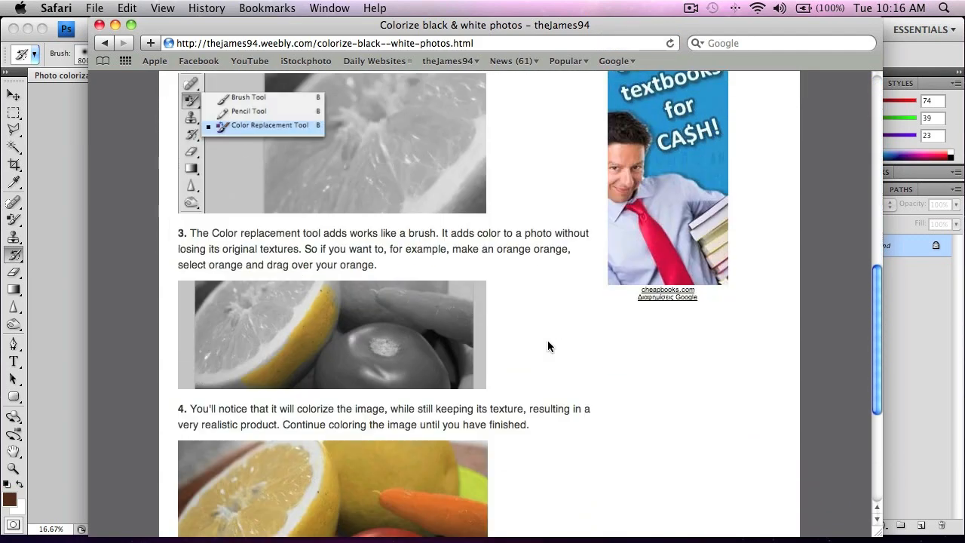
{"action": "scroll", "scroll_direction": "up", "scroll_amount": 3}
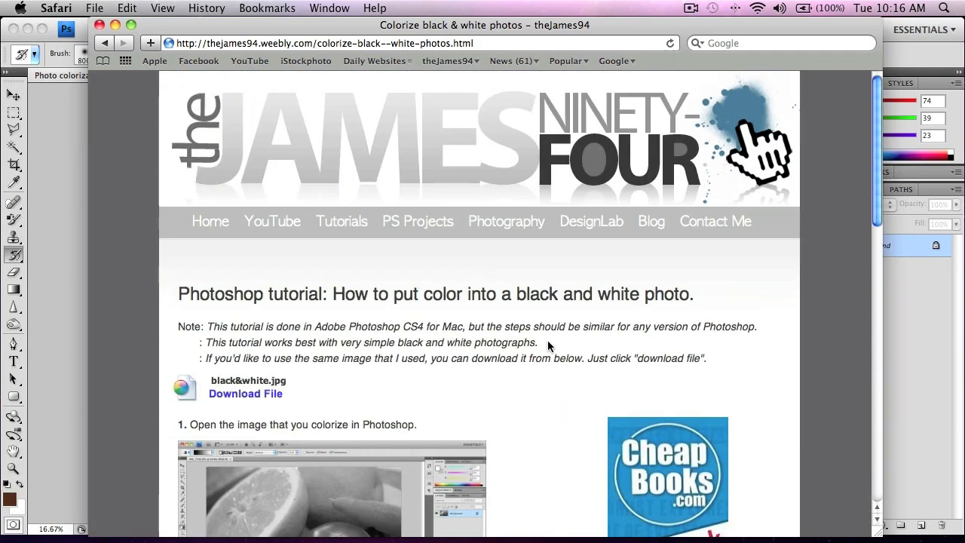
{"action": "left_click", "coordinate": [244, 394]}
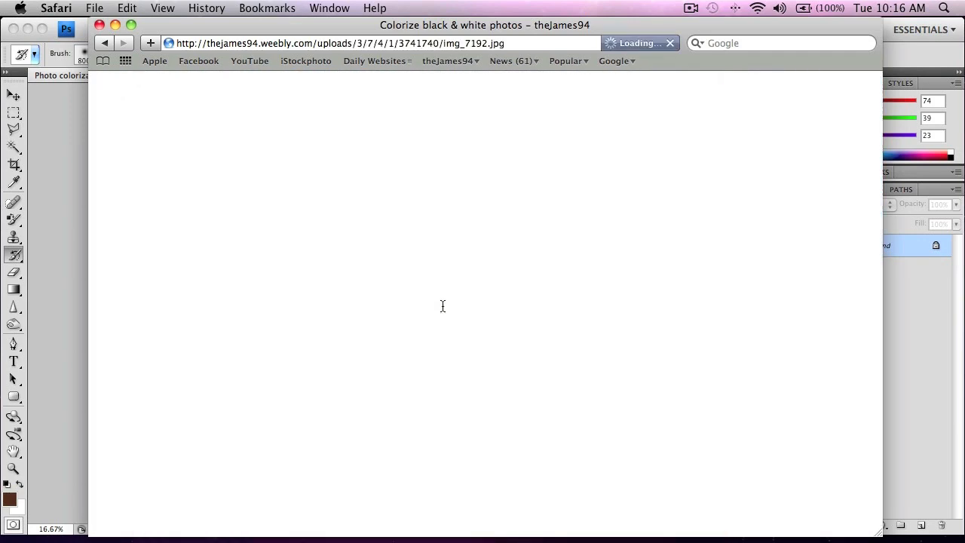